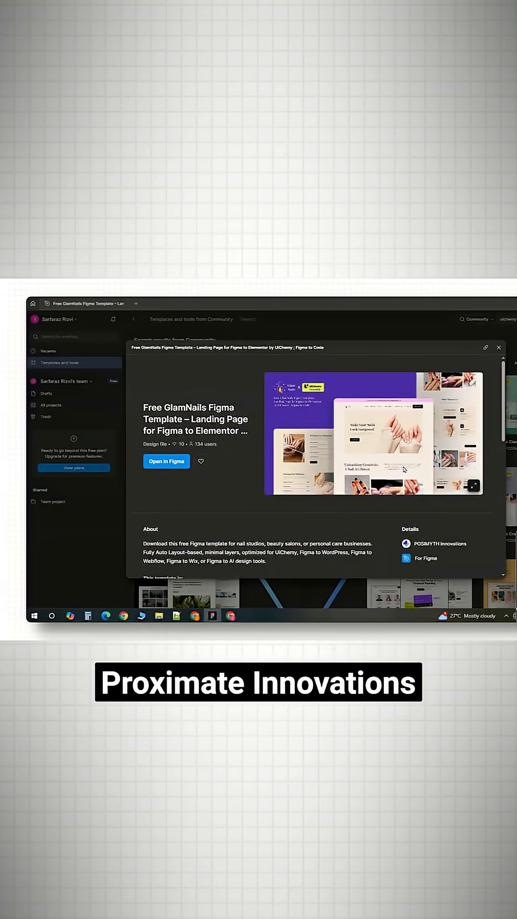
# Scroll down the Free GlamNails Figma Template community listing to view its details.
pyautogui.scroll(-3)
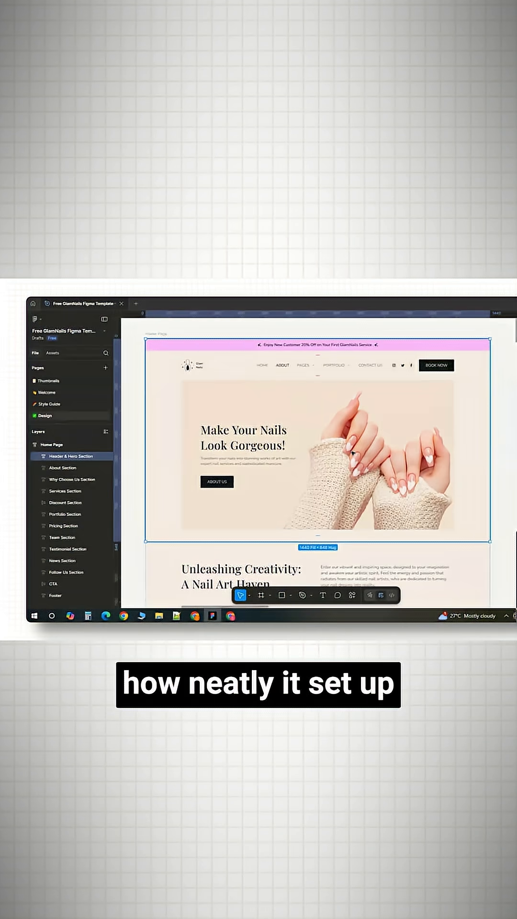
# Switch to the template's Style Guide page showing typography and colour styles.
pyautogui.click(50, 404)
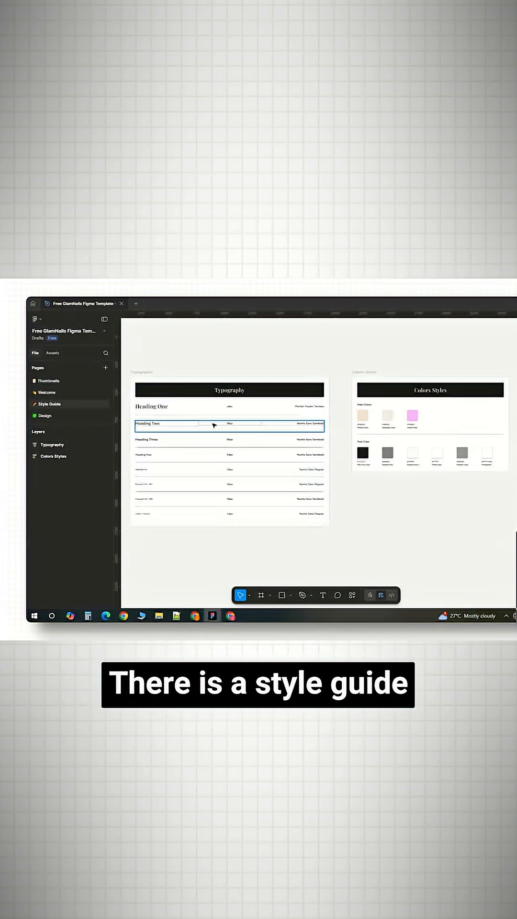